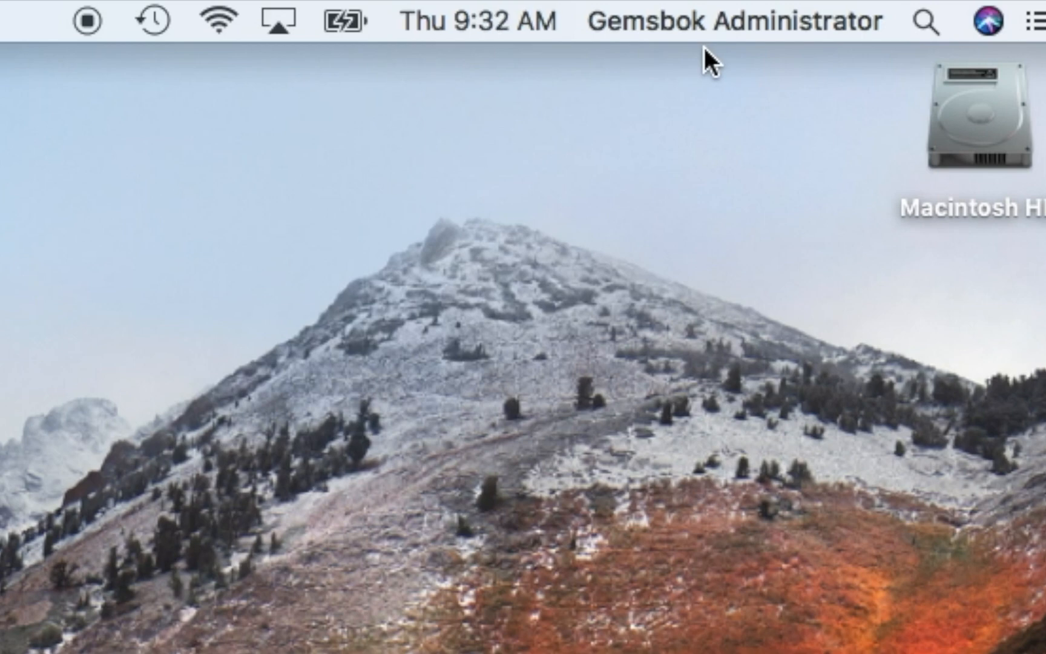
pyautogui.moveTo(926, 560)
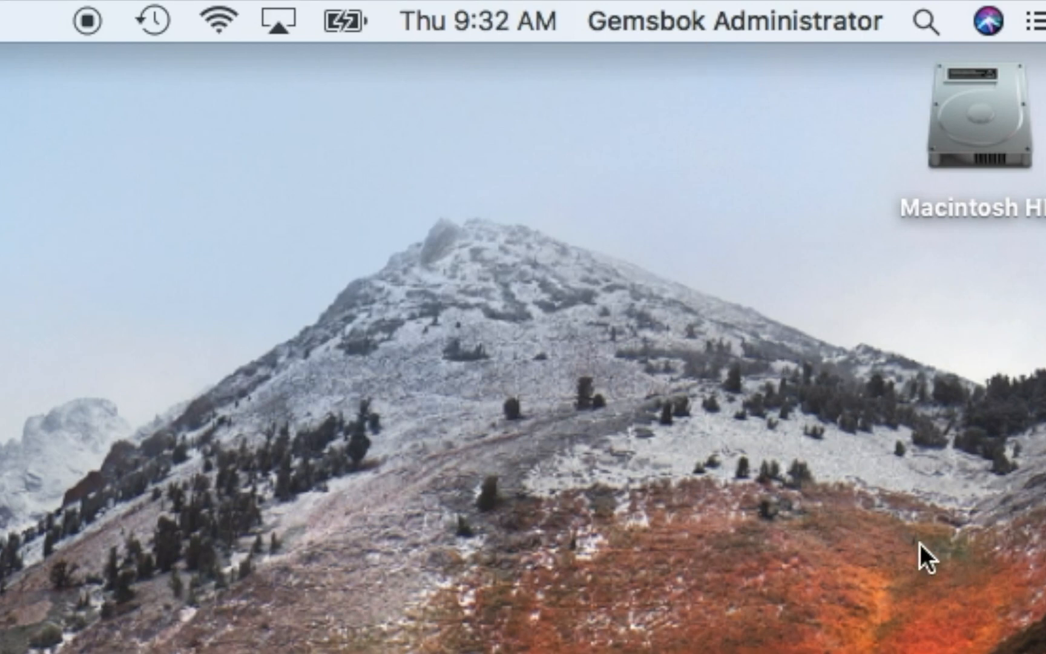
pyautogui.moveTo(911, 296)
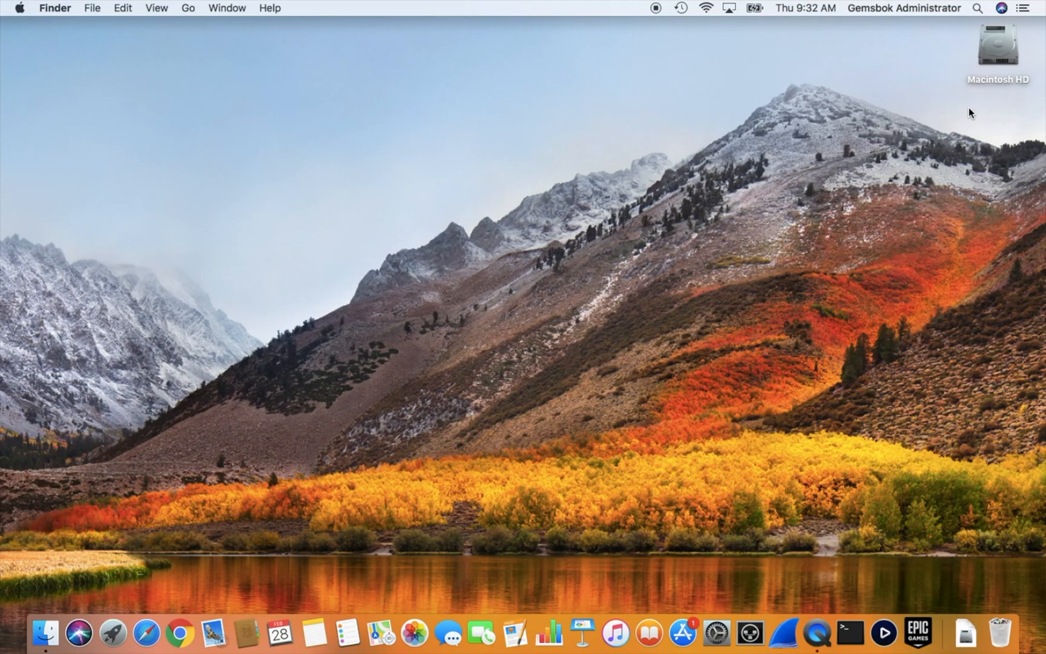
pyautogui.moveTo(220, 178)
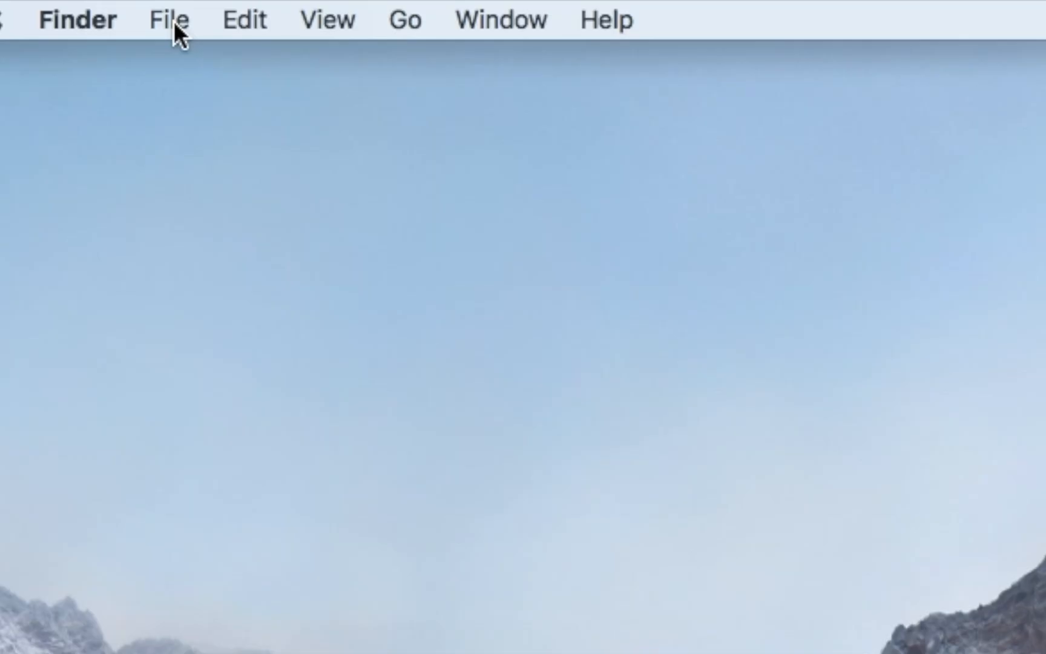
# Browse a new Finder window to Applications > Utilities and select Disk Utility.app
pyautogui.click(168, 19)
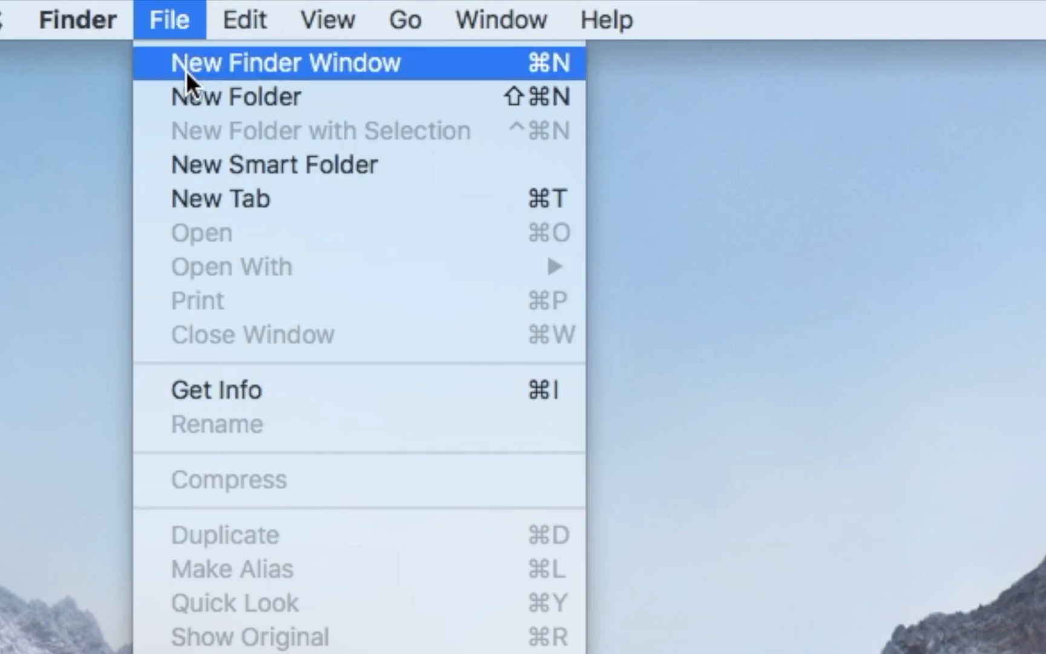
pyautogui.click(286, 62)
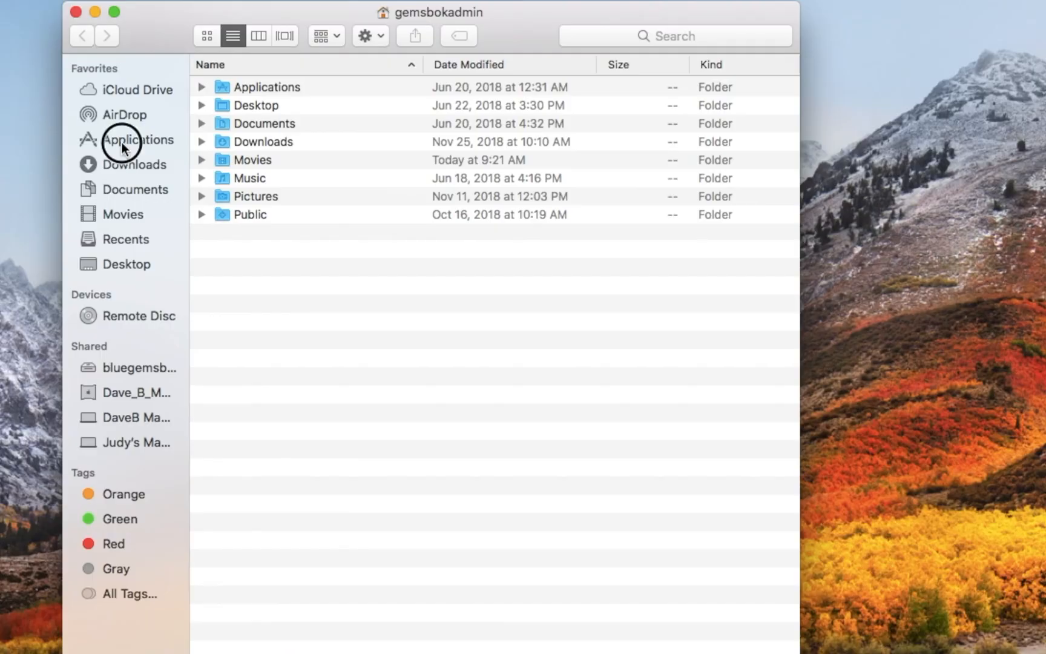
pyautogui.click(139, 139)
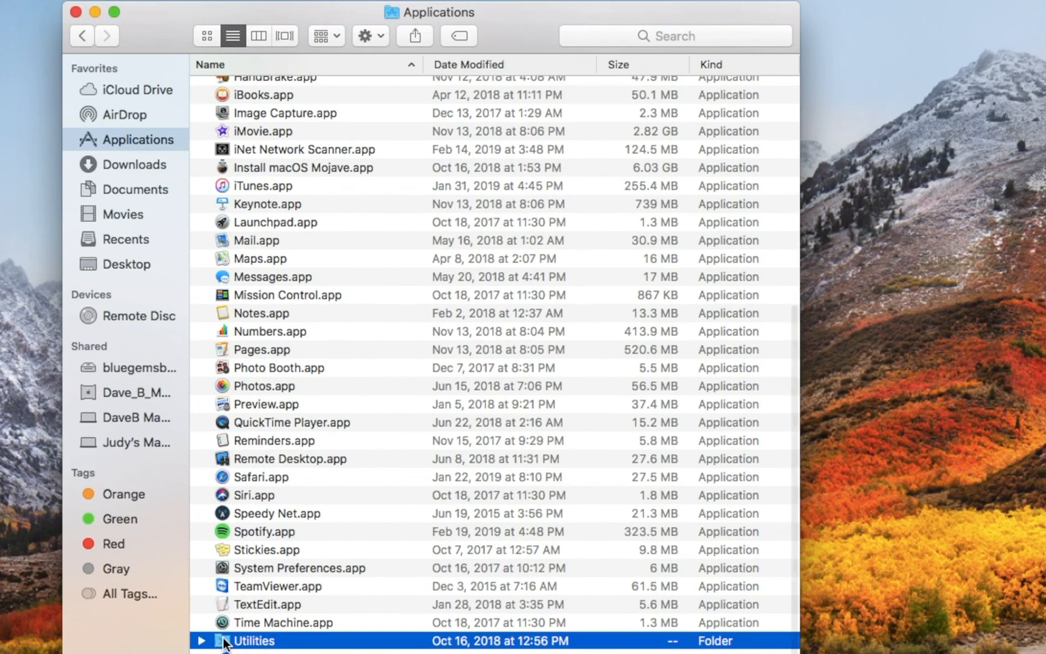
pyautogui.doubleClick(252, 639)
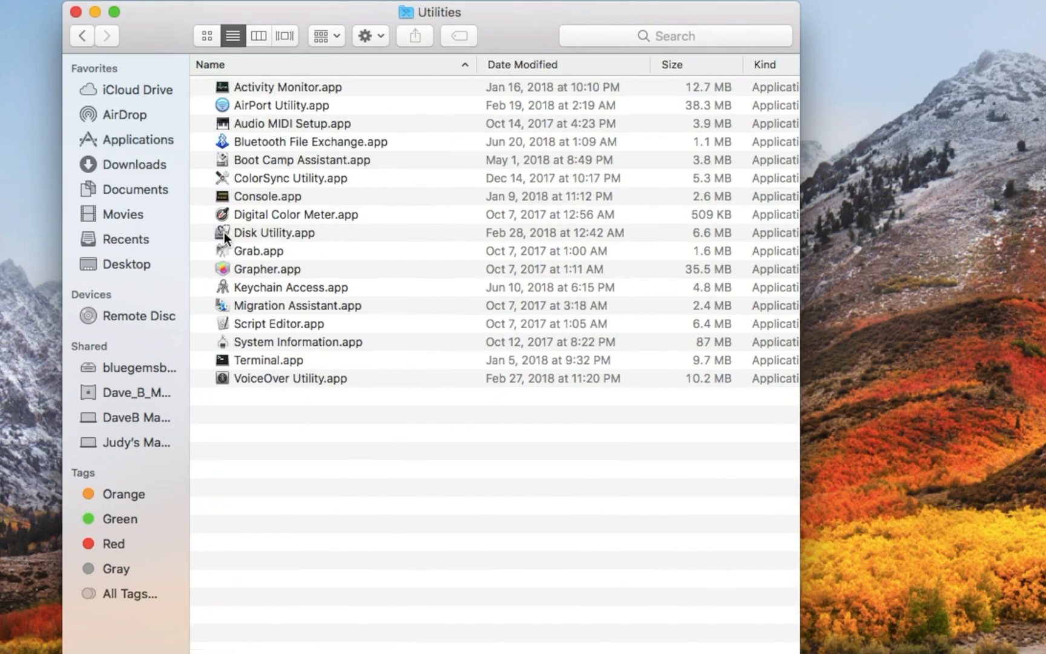
pyautogui.click(273, 232)
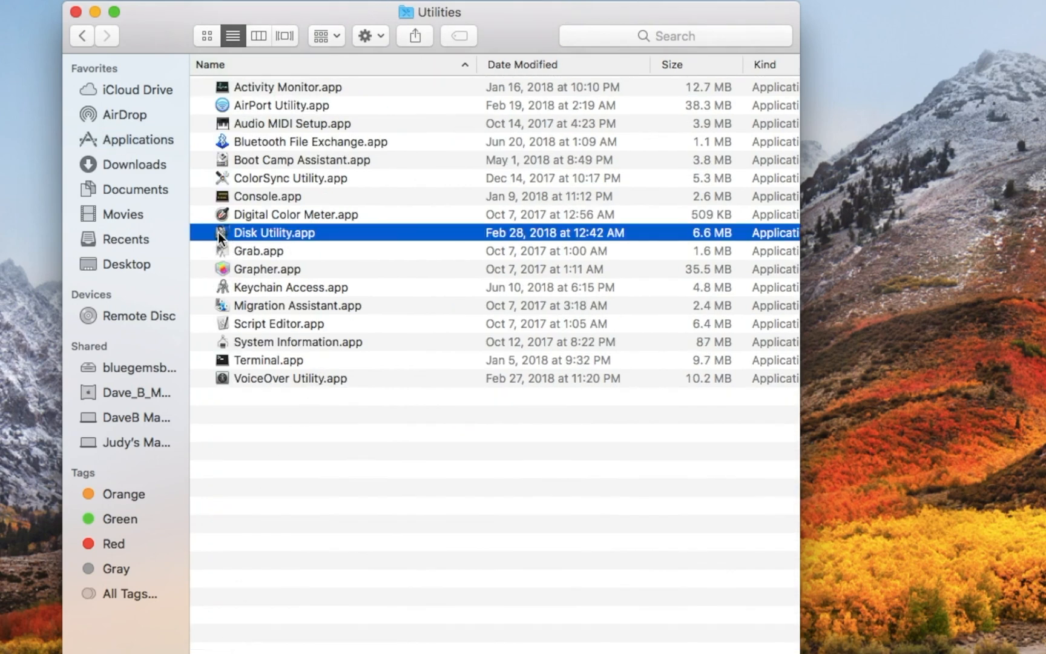
# Launch Disk Utility.app, listing Macintosh HD and the greyed-out External USB Drive
pyautogui.doubleClick(273, 233)
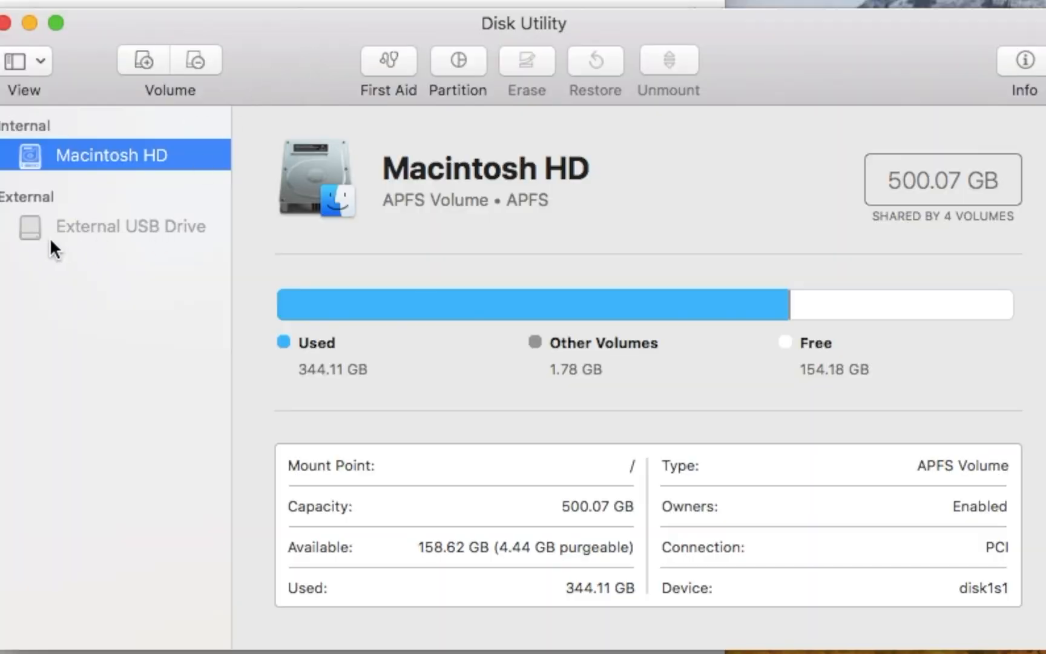
pyautogui.moveTo(72, 235)
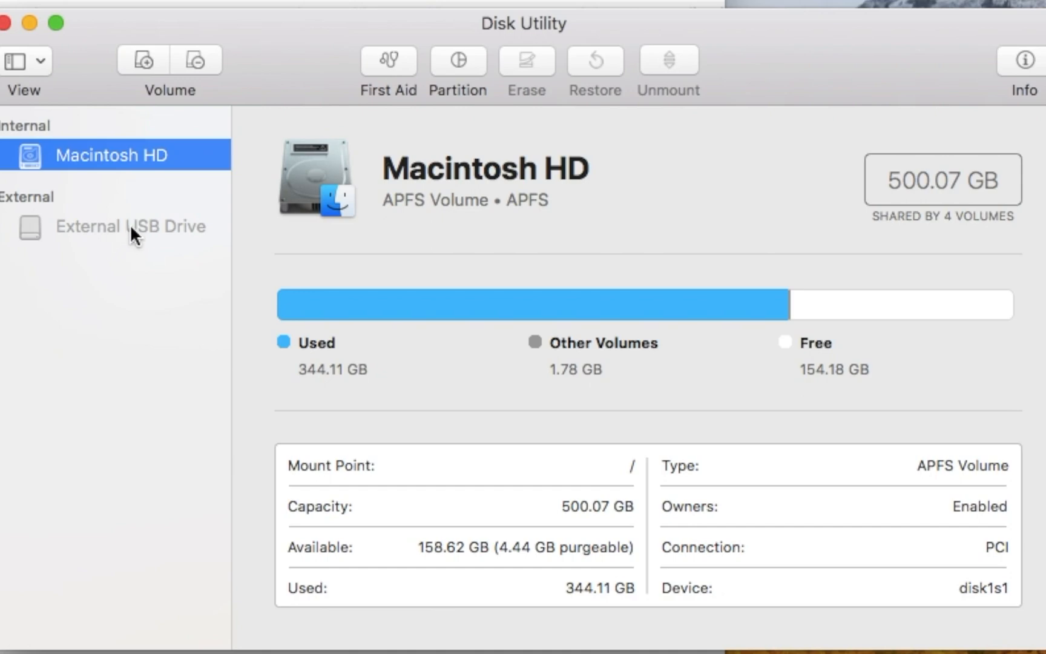
# Select External USB Drive in the sidebar, revealing its not-mounted 499.76 GB details
pyautogui.click(131, 226)
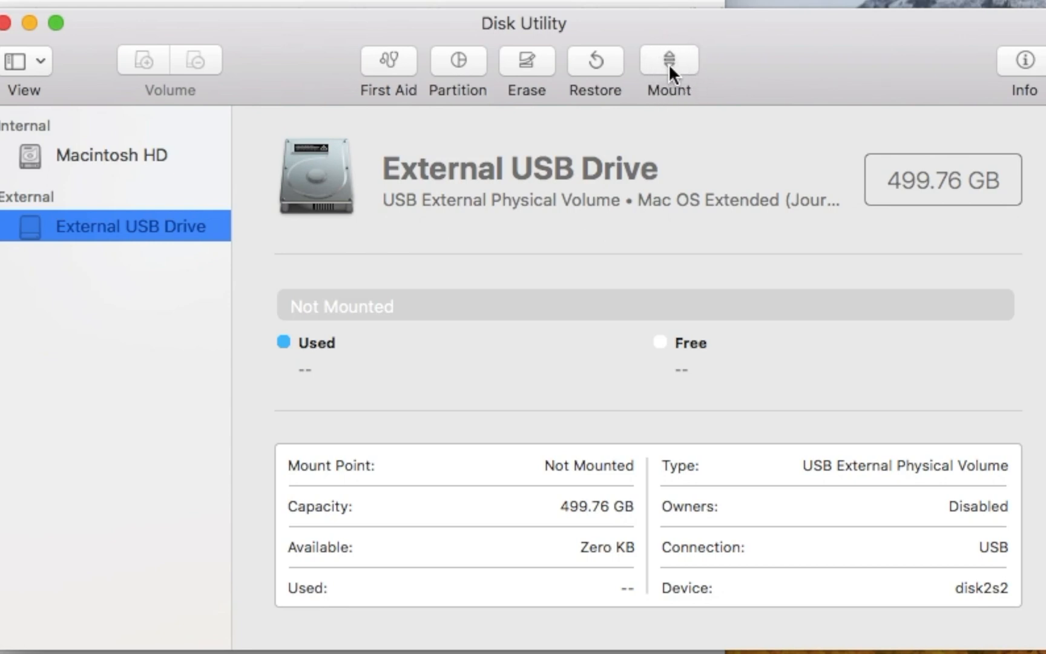
pyautogui.moveTo(92, 246)
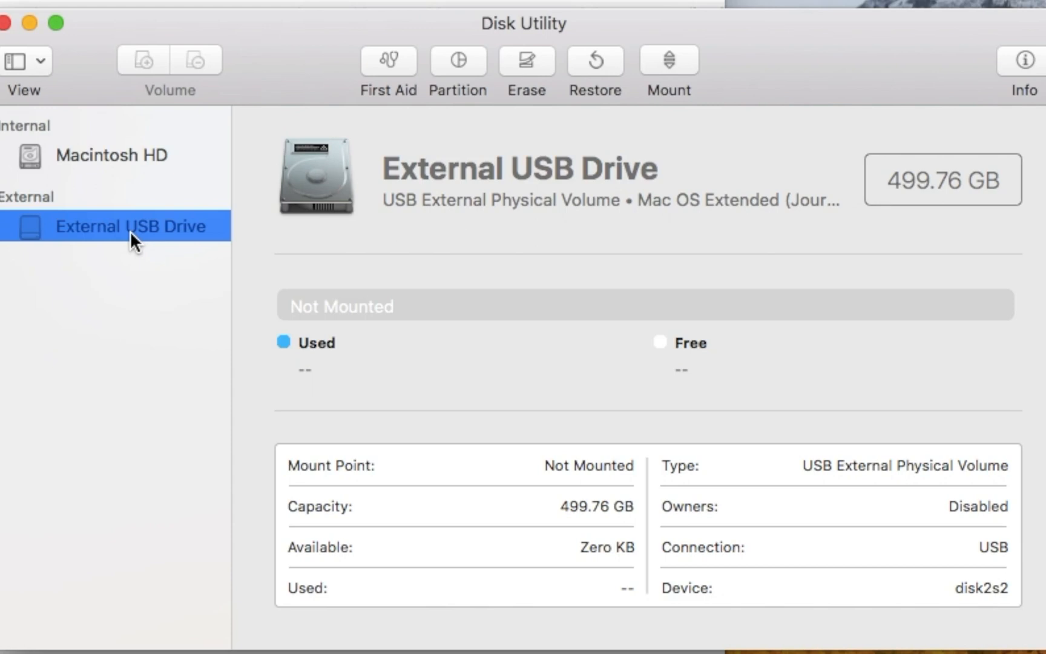
pyautogui.moveTo(76, 240)
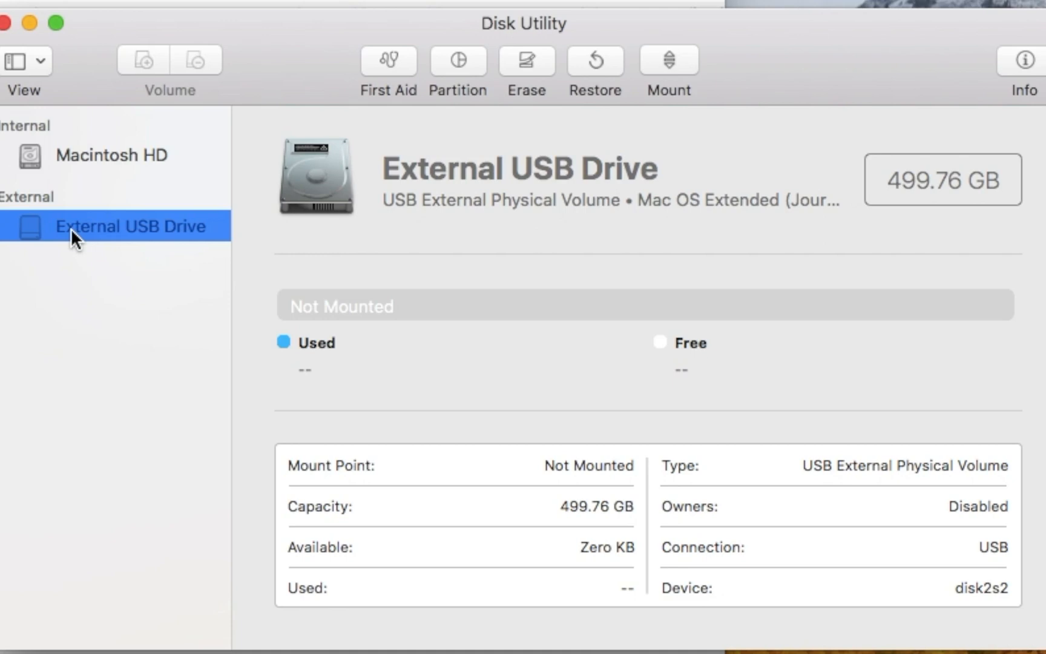
pyautogui.moveTo(101, 246)
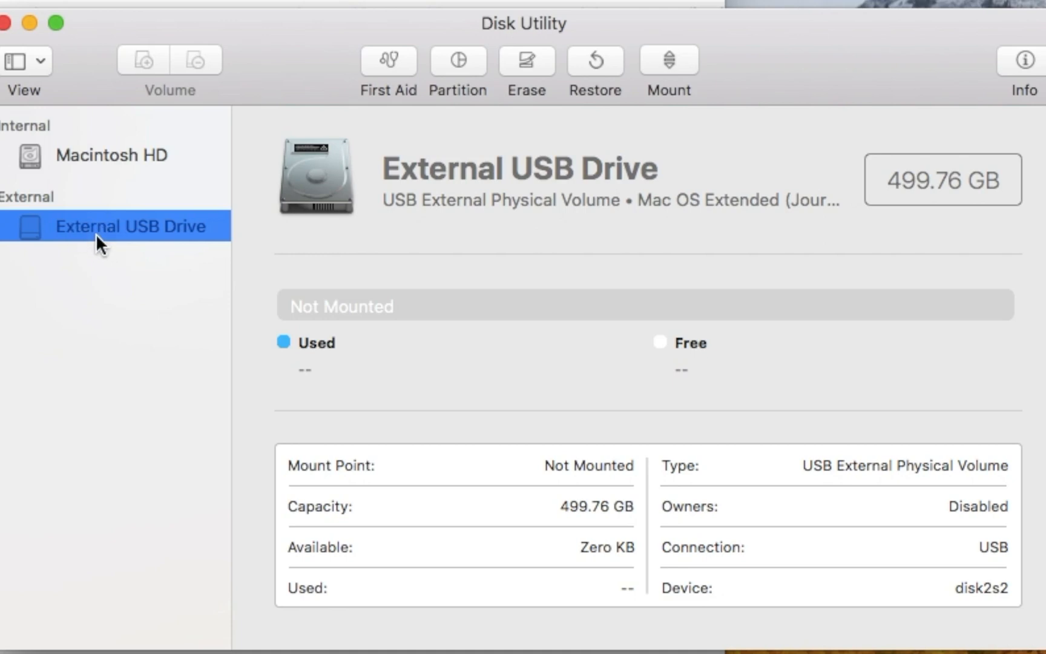
pyautogui.moveTo(109, 240)
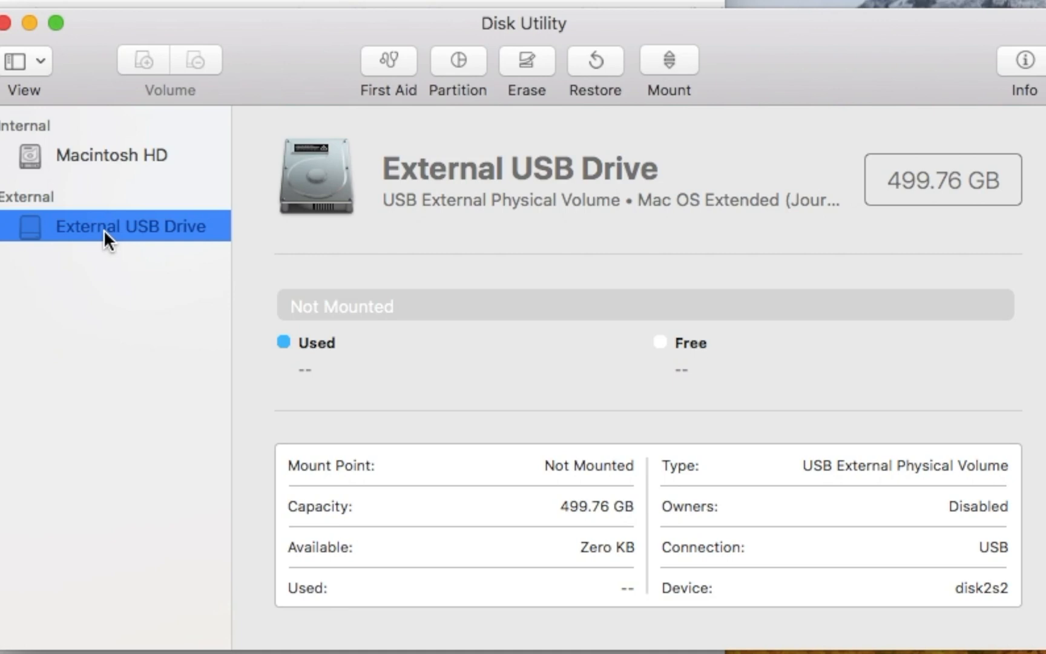
pyautogui.moveTo(287, 159)
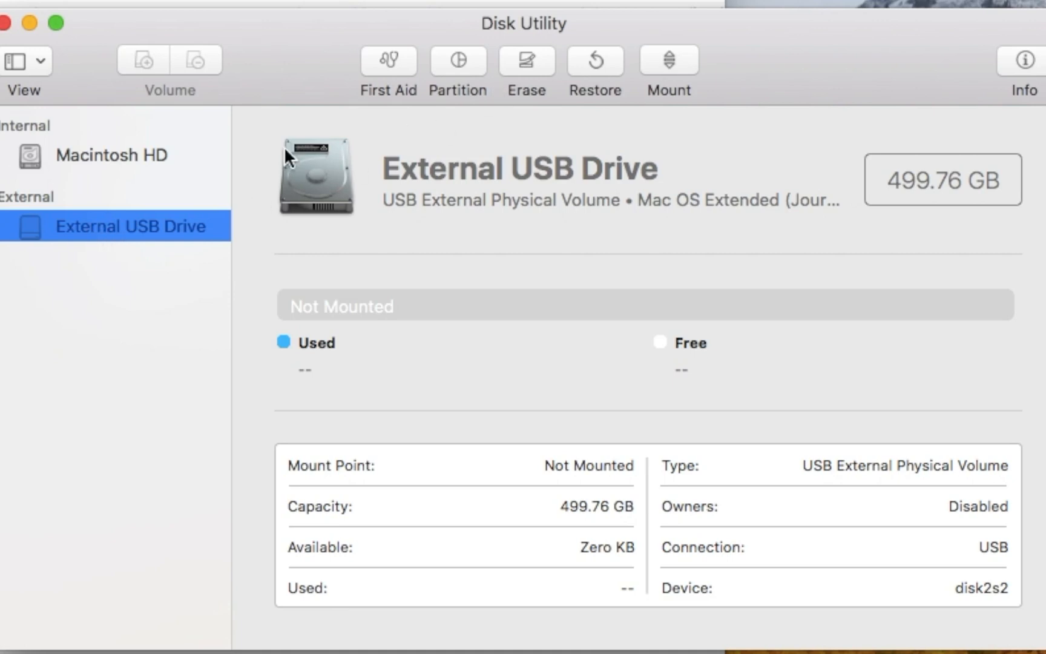
pyautogui.moveTo(667, 43)
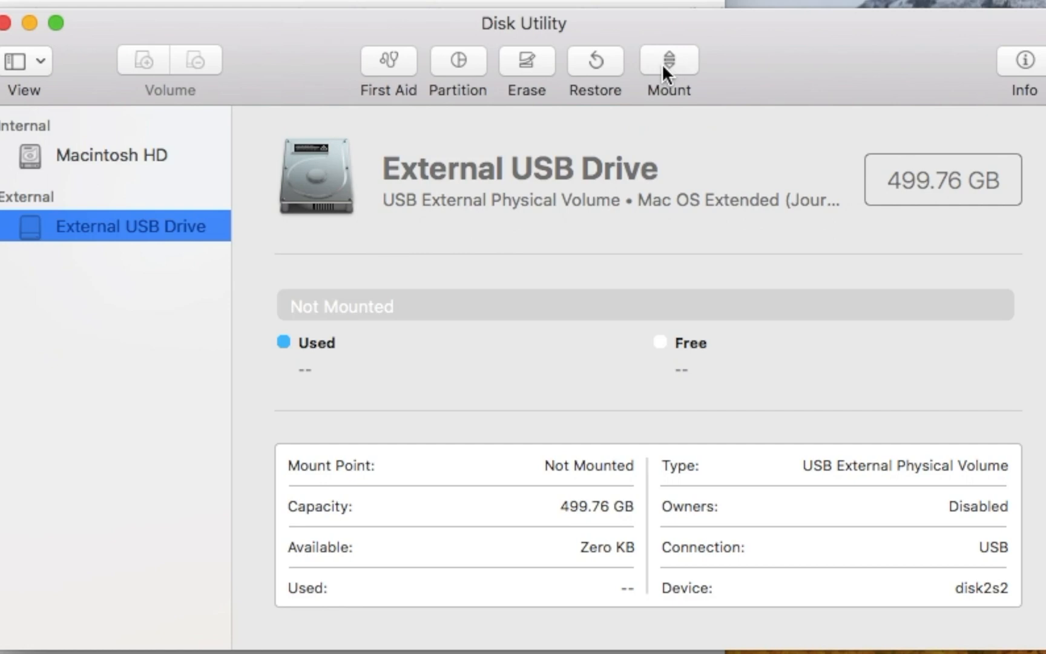
# Mount the External USB Drive from the toolbar so its icon lands on the desktop
pyautogui.click(668, 67)
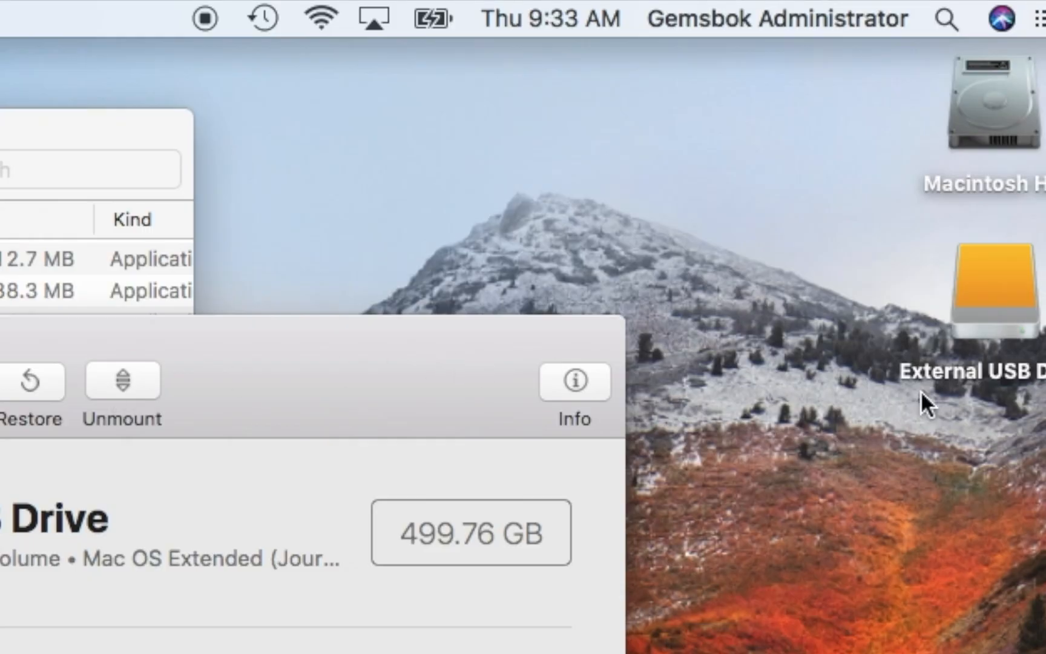
pyautogui.moveTo(950, 384)
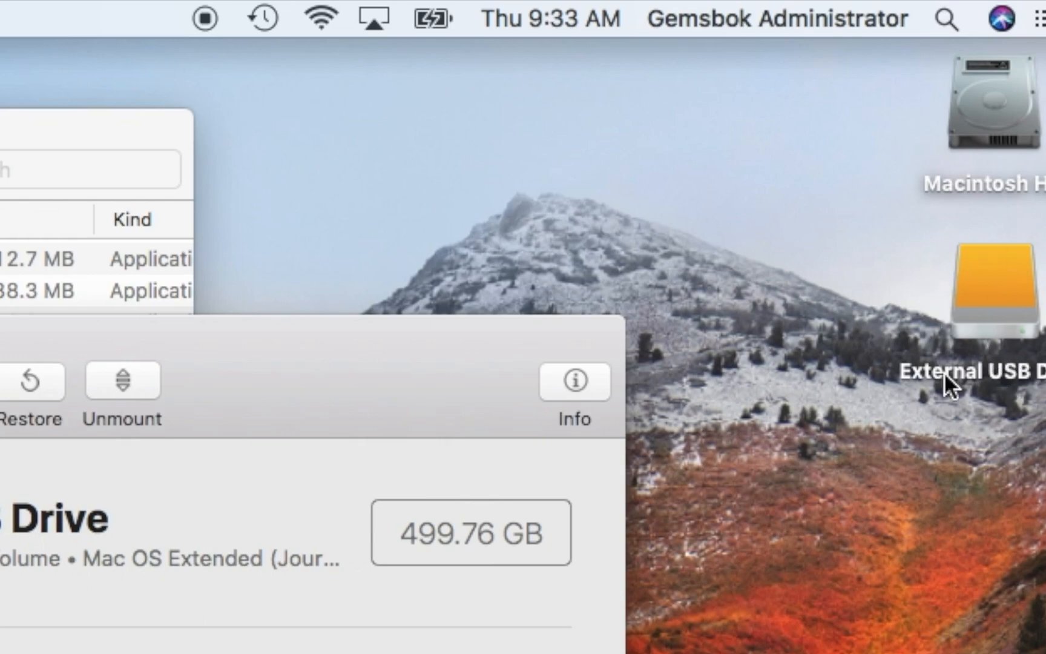